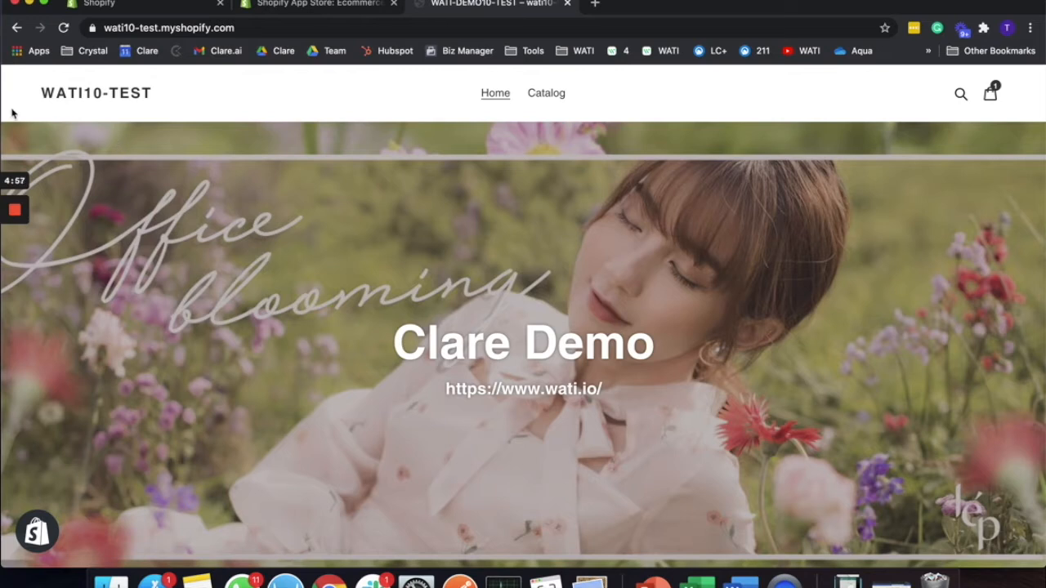
pyautogui.moveTo(151, 74)
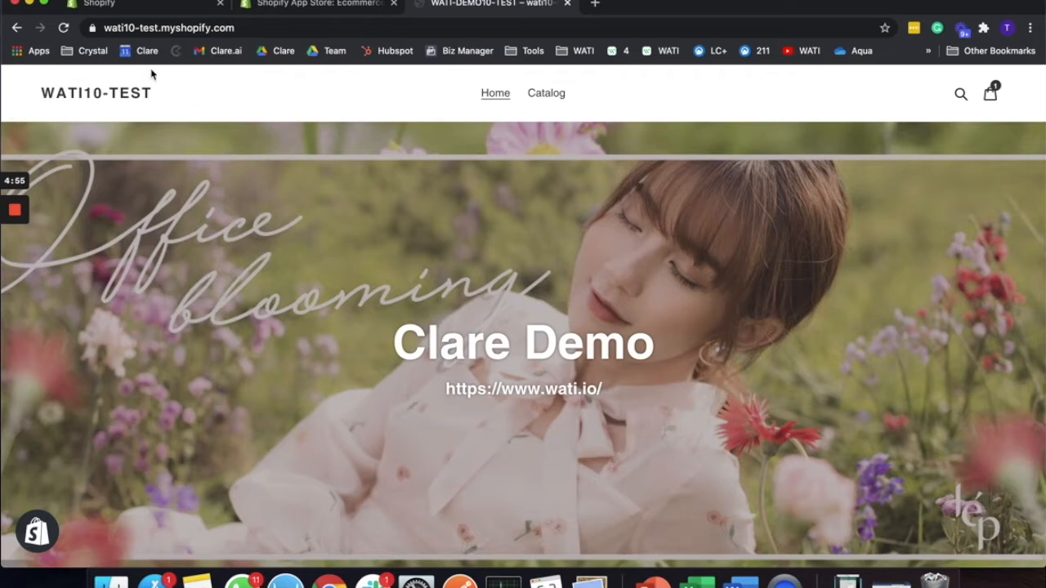
pyautogui.moveTo(446, 422)
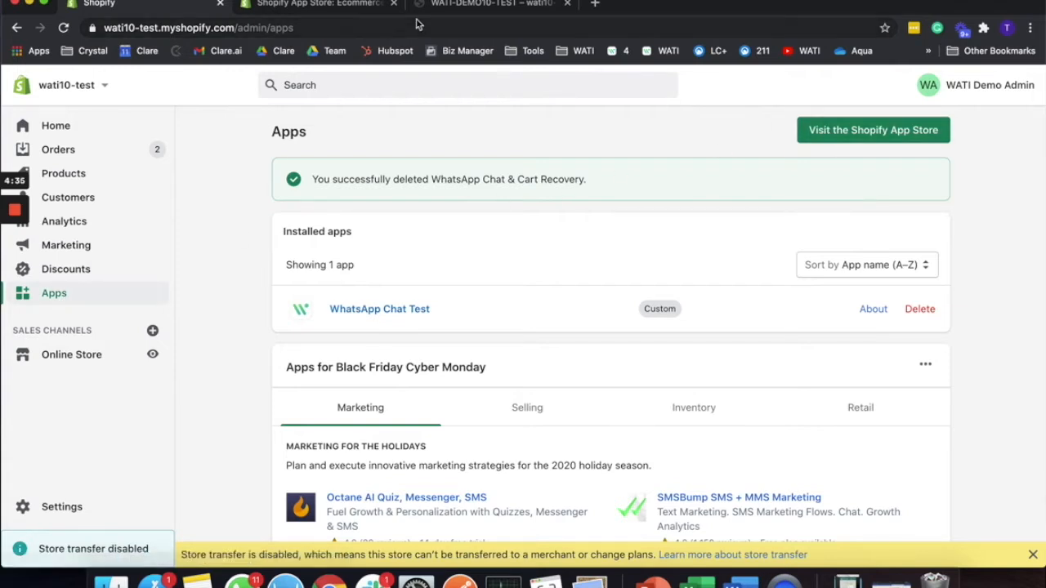
# - Search the App Store for 'whatsapp chat' and open WhatsApp Chat & Cart Recovery
pyautogui.click(314, 4)
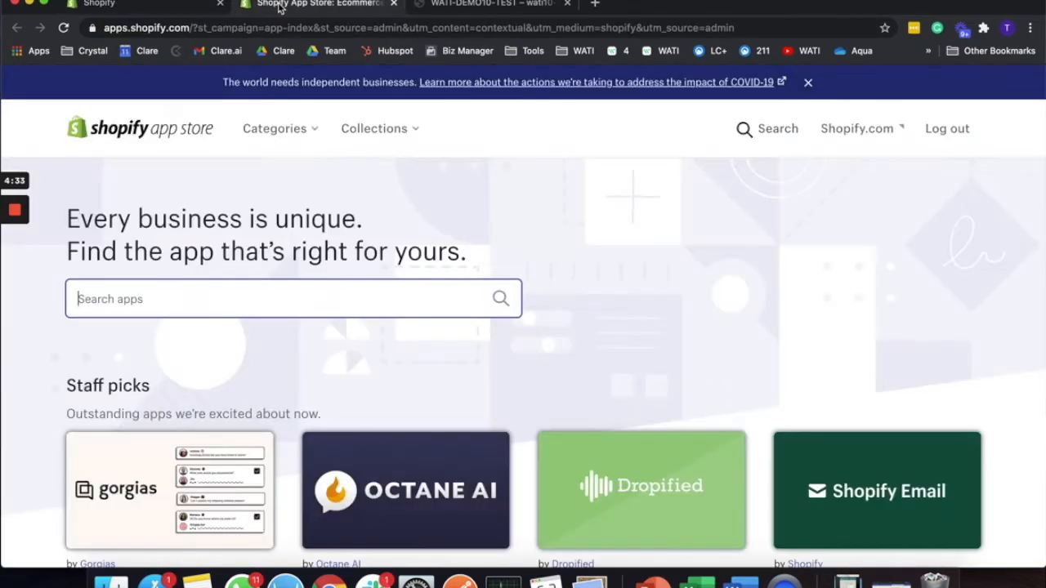
pyautogui.write('whatsapp chat')
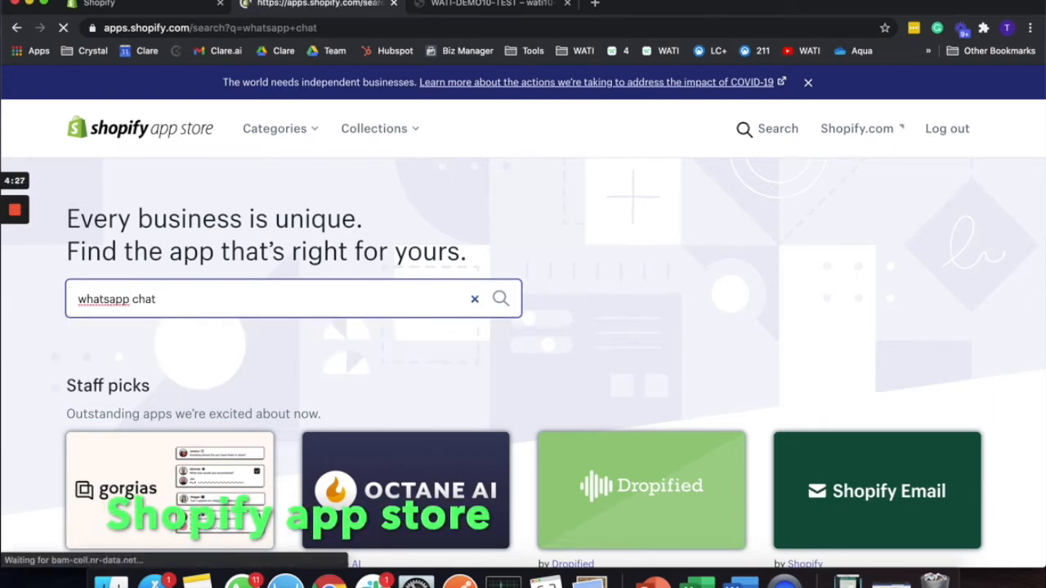
pyautogui.click(500, 298)
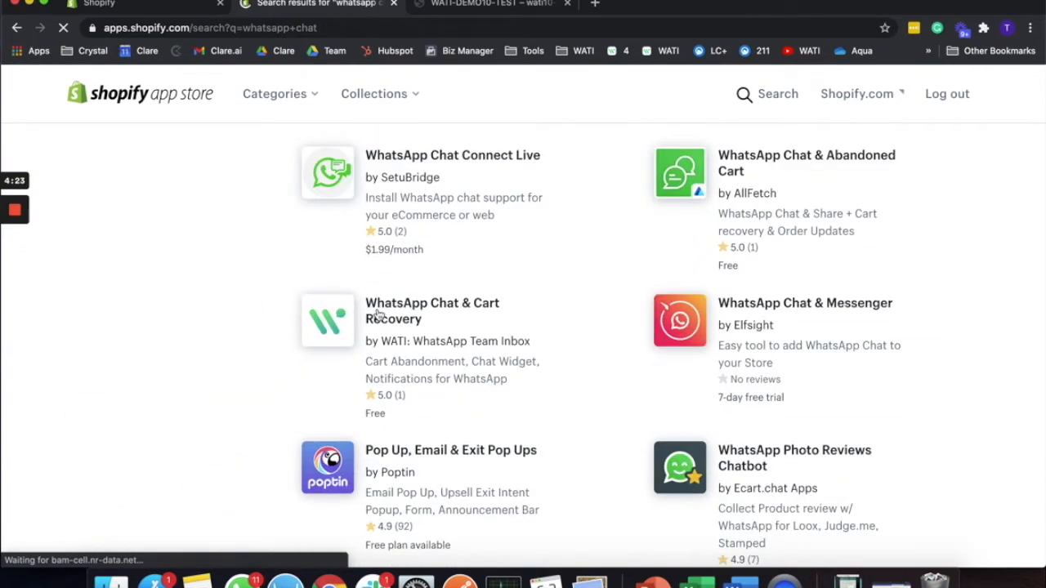
pyautogui.click(431, 310)
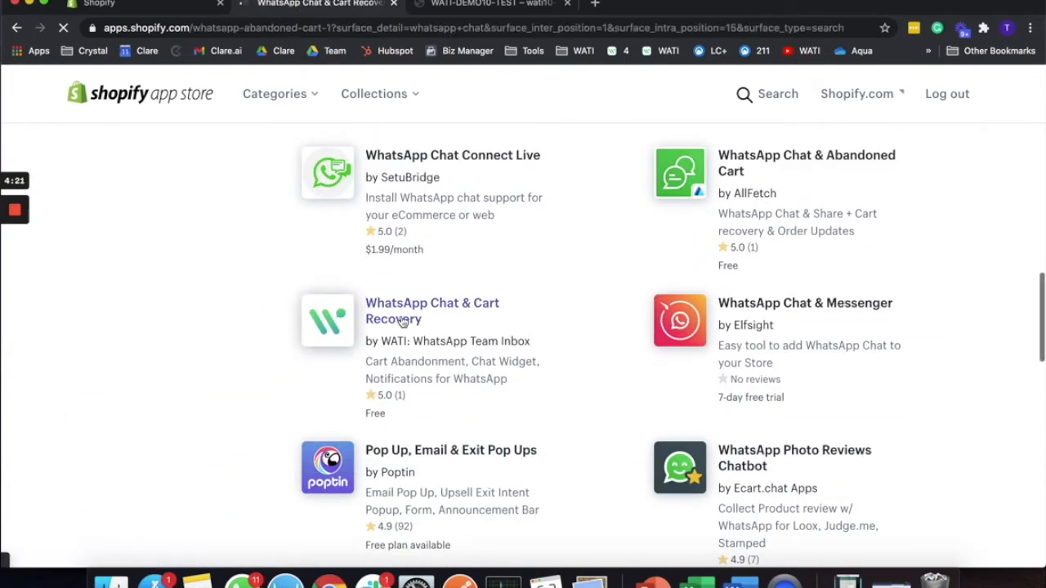
pyautogui.click(432, 310)
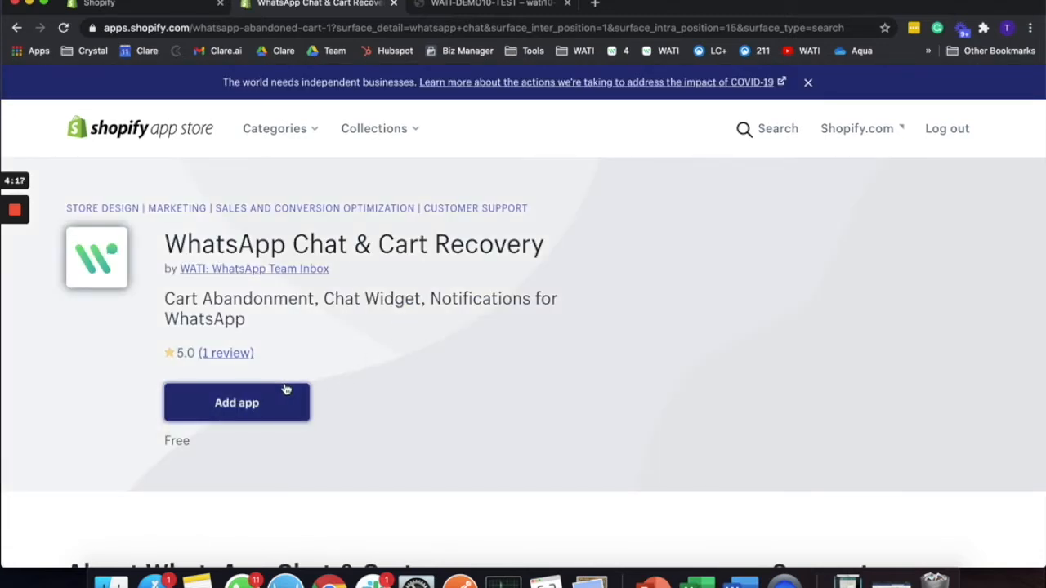
# - Add WhatsApp Chat & Cart Recovery to the store to reach its permissions page
pyautogui.click(236, 402)
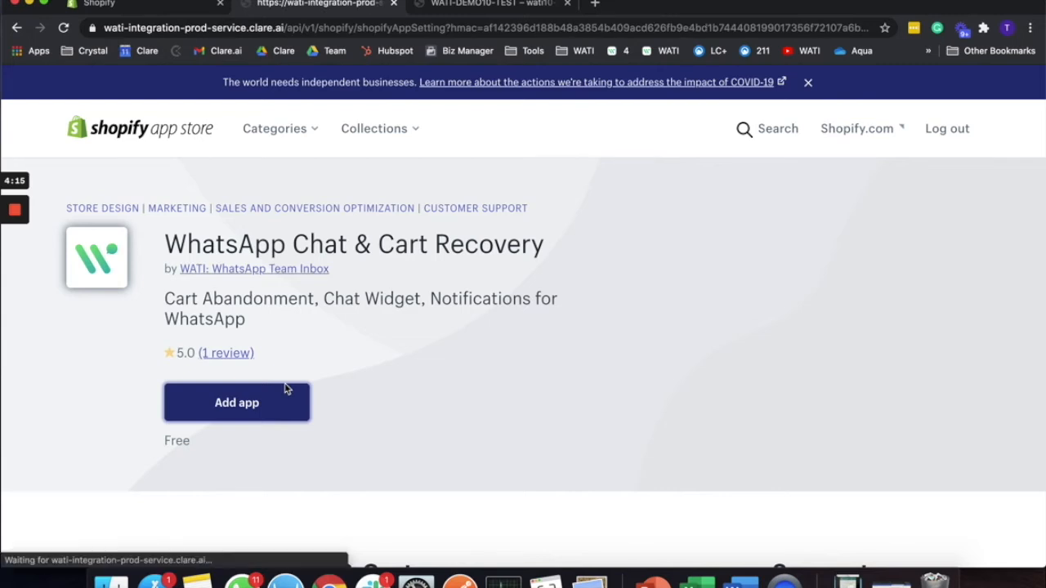
pyautogui.click(236, 402)
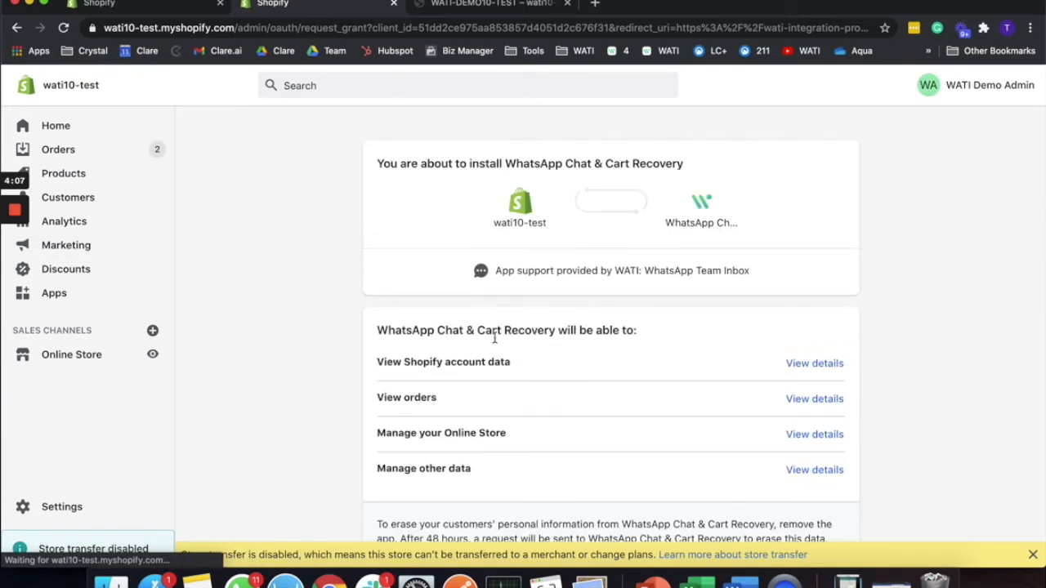
# - Grant the requested permissions and install WhatsApp Chat & Cart Recovery
pyautogui.scroll(-3)
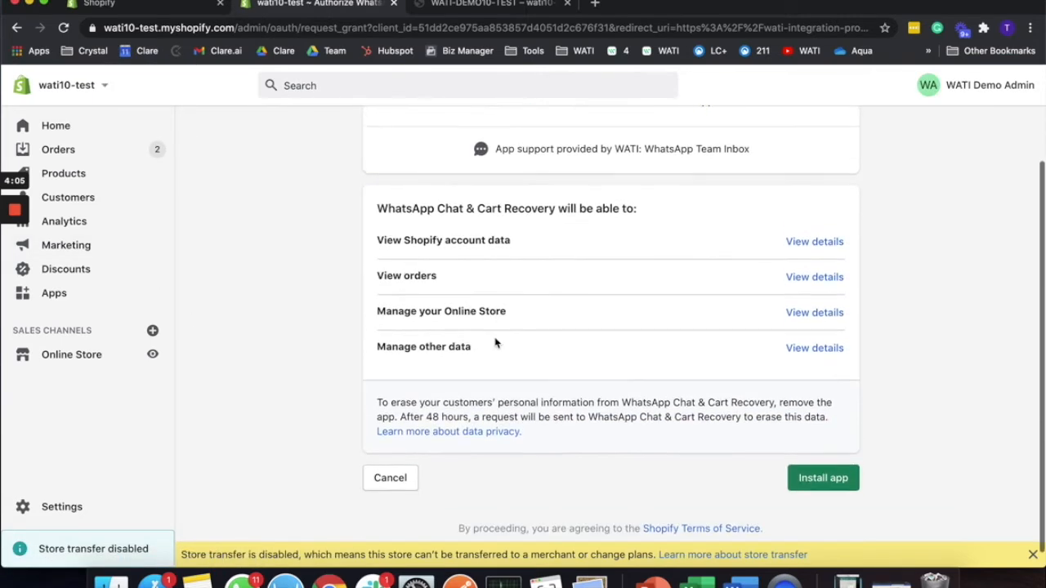
pyautogui.click(822, 478)
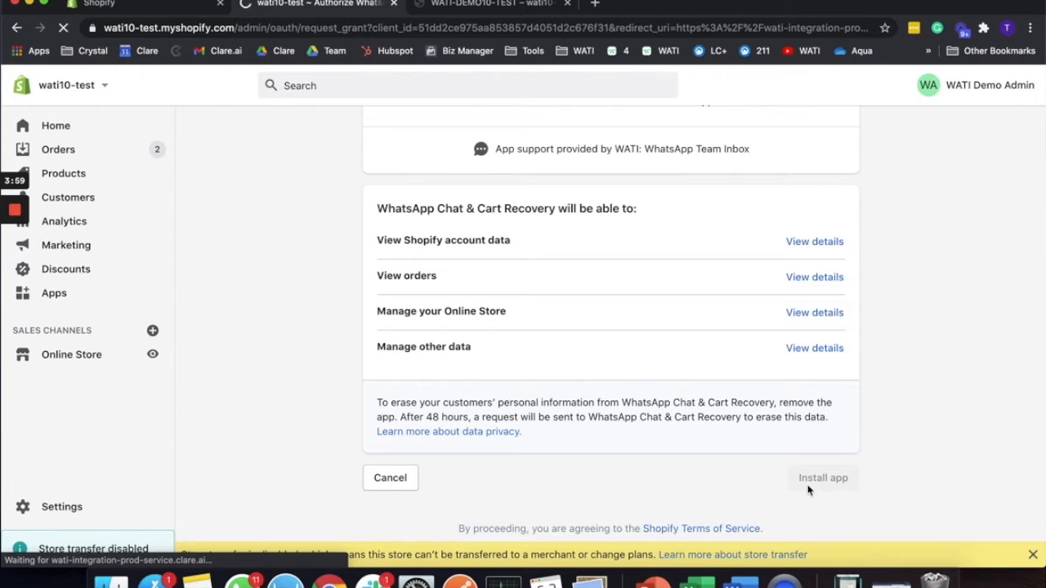
pyautogui.click(822, 478)
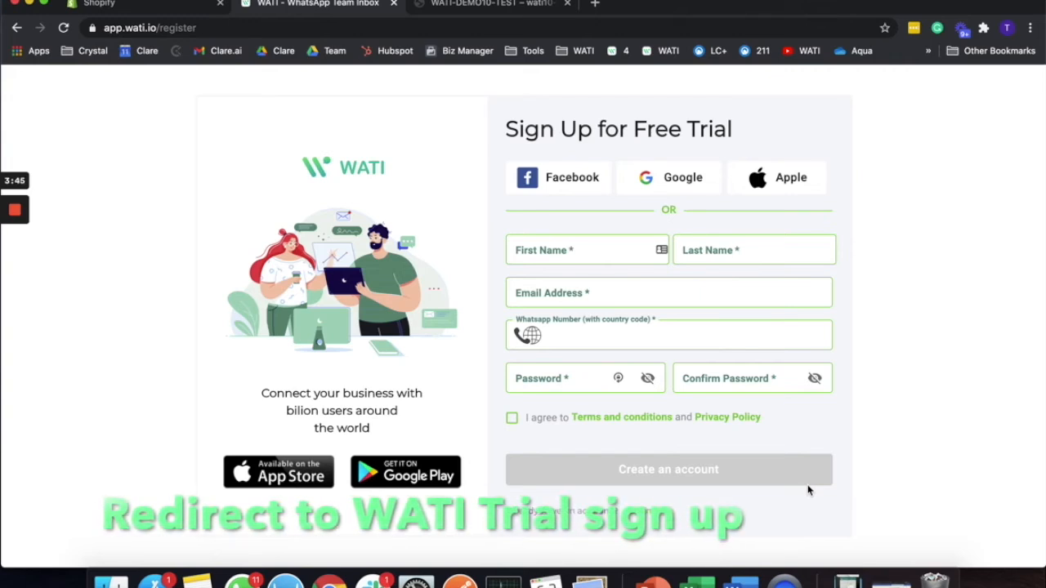
pyautogui.moveTo(853, 295)
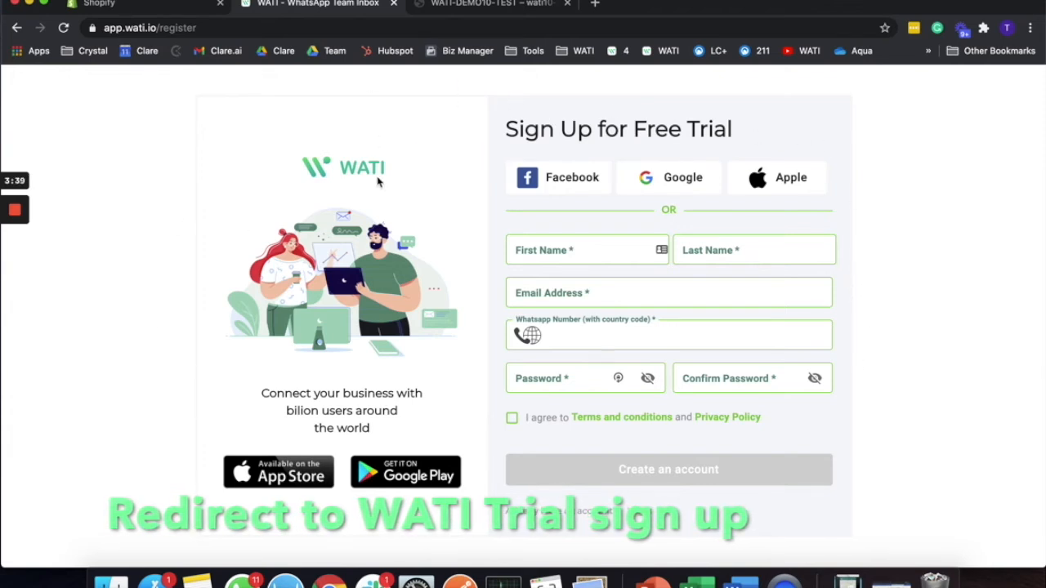
pyautogui.moveTo(646, 231)
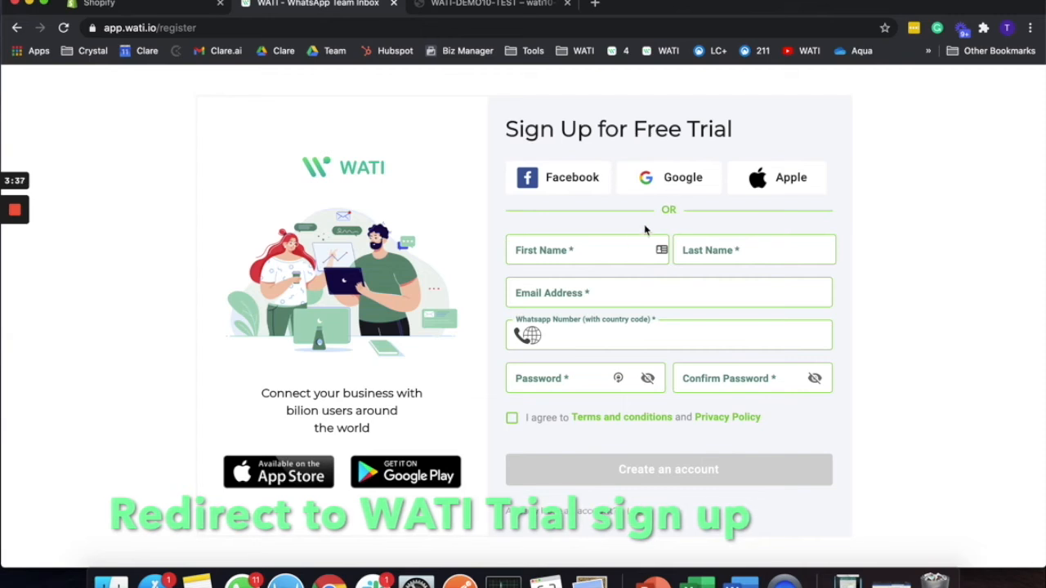
# - Choose Google sign-up on the WATI free-trial page, opening a sign-in window
pyautogui.click(752, 249)
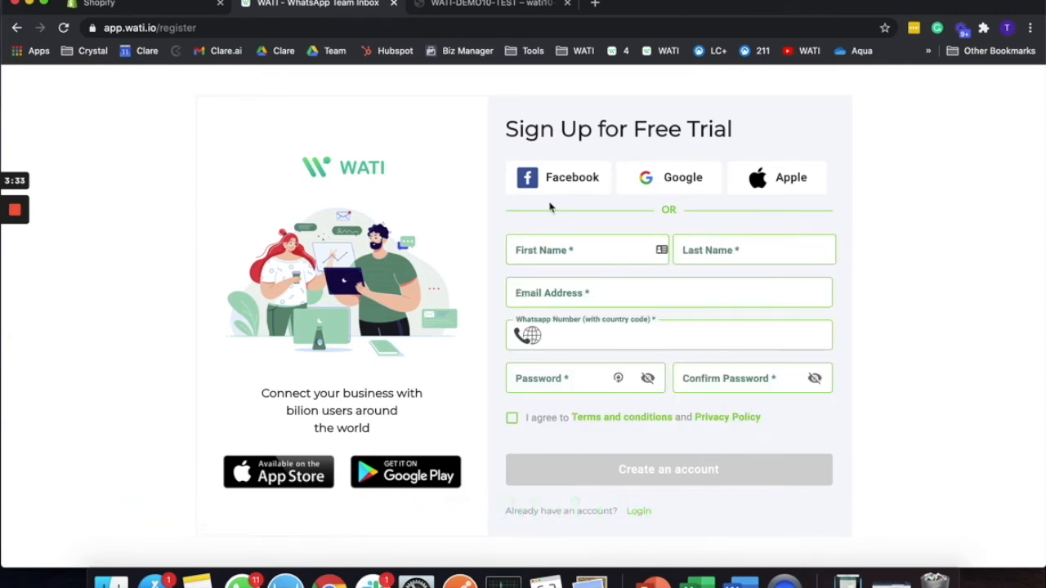
pyautogui.moveTo(782, 164)
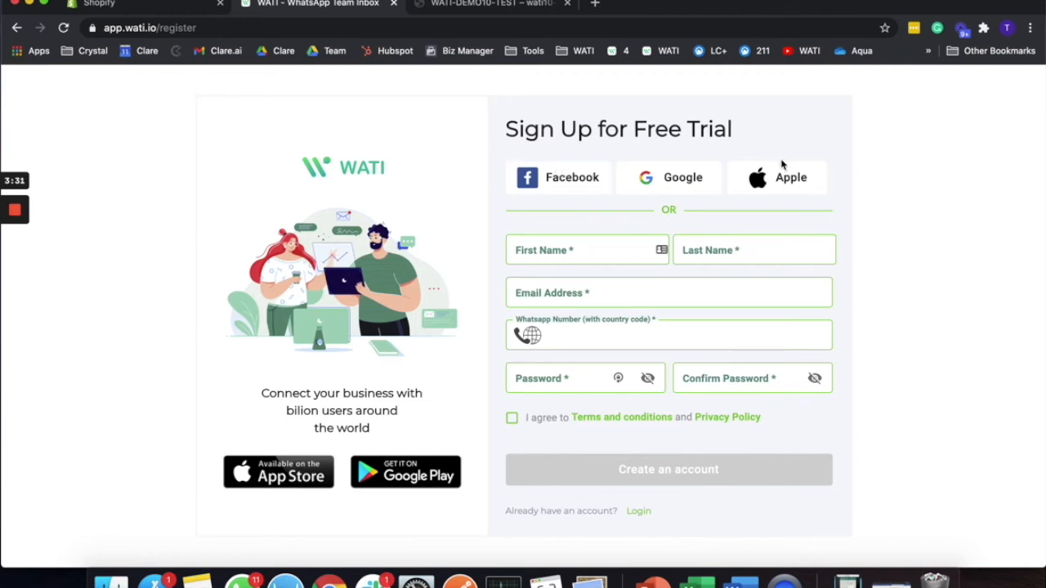
pyautogui.moveTo(592, 184)
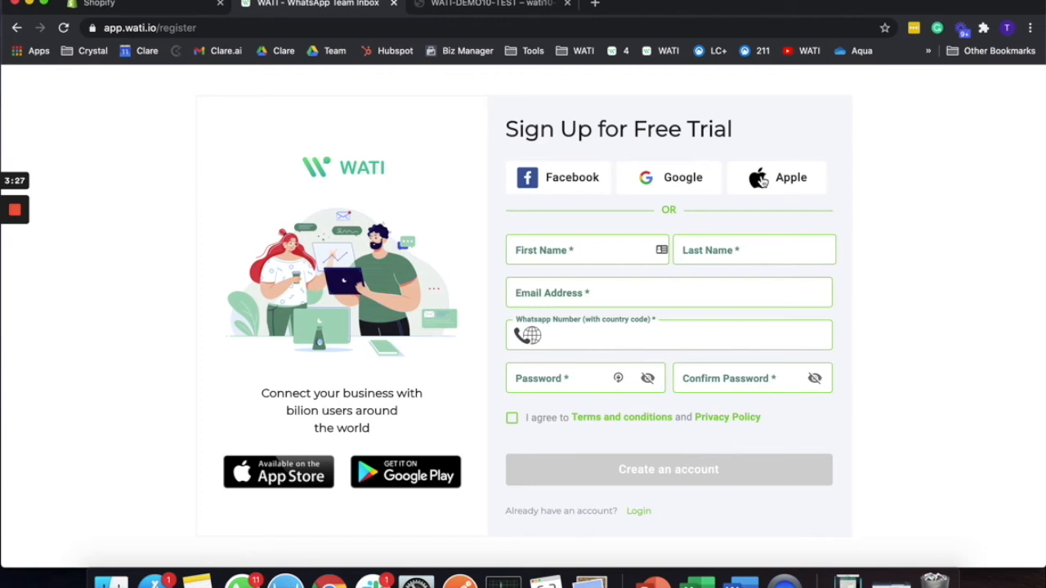
pyautogui.moveTo(666, 184)
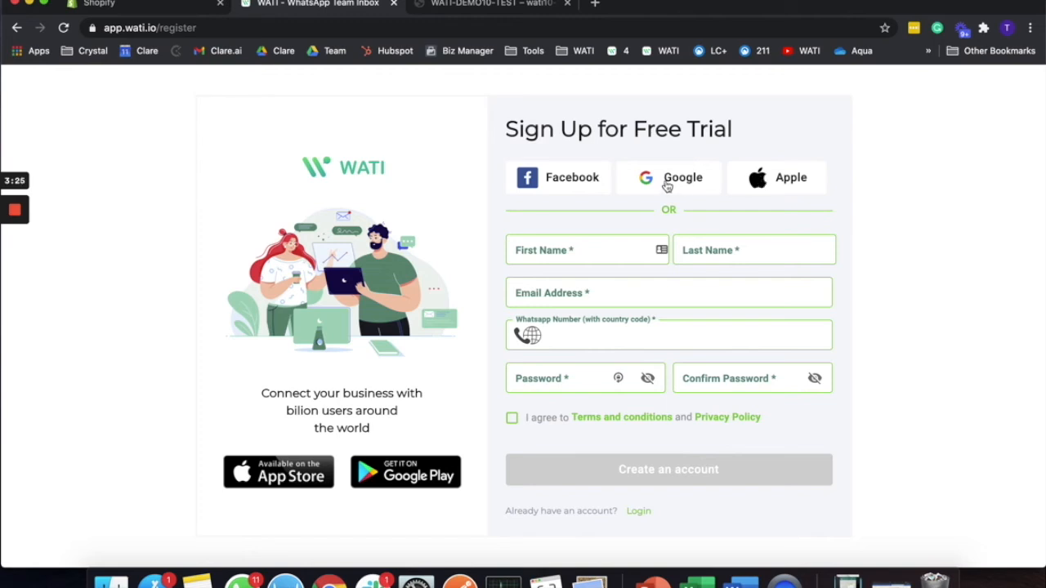
pyautogui.click(668, 178)
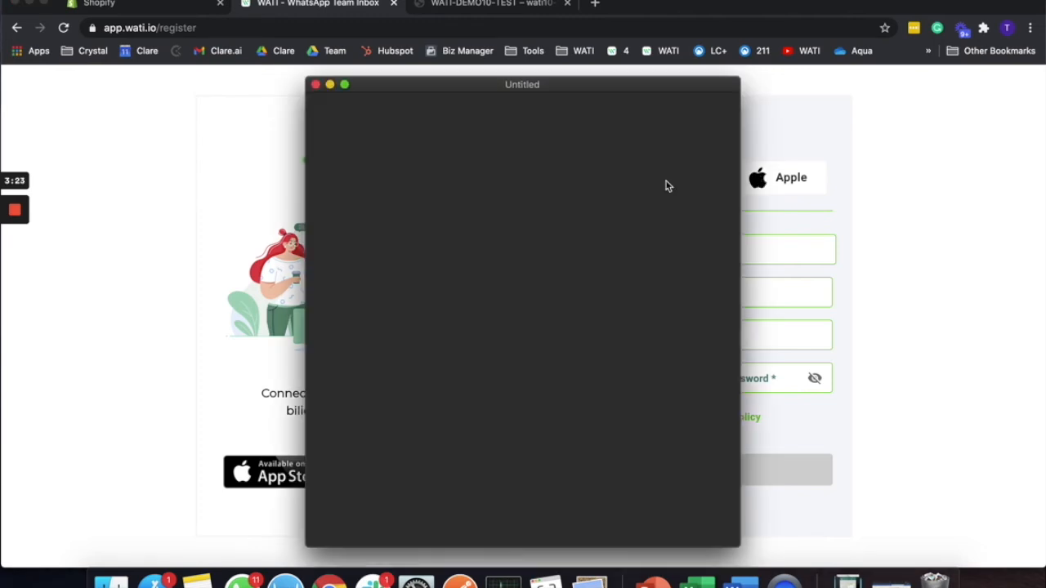